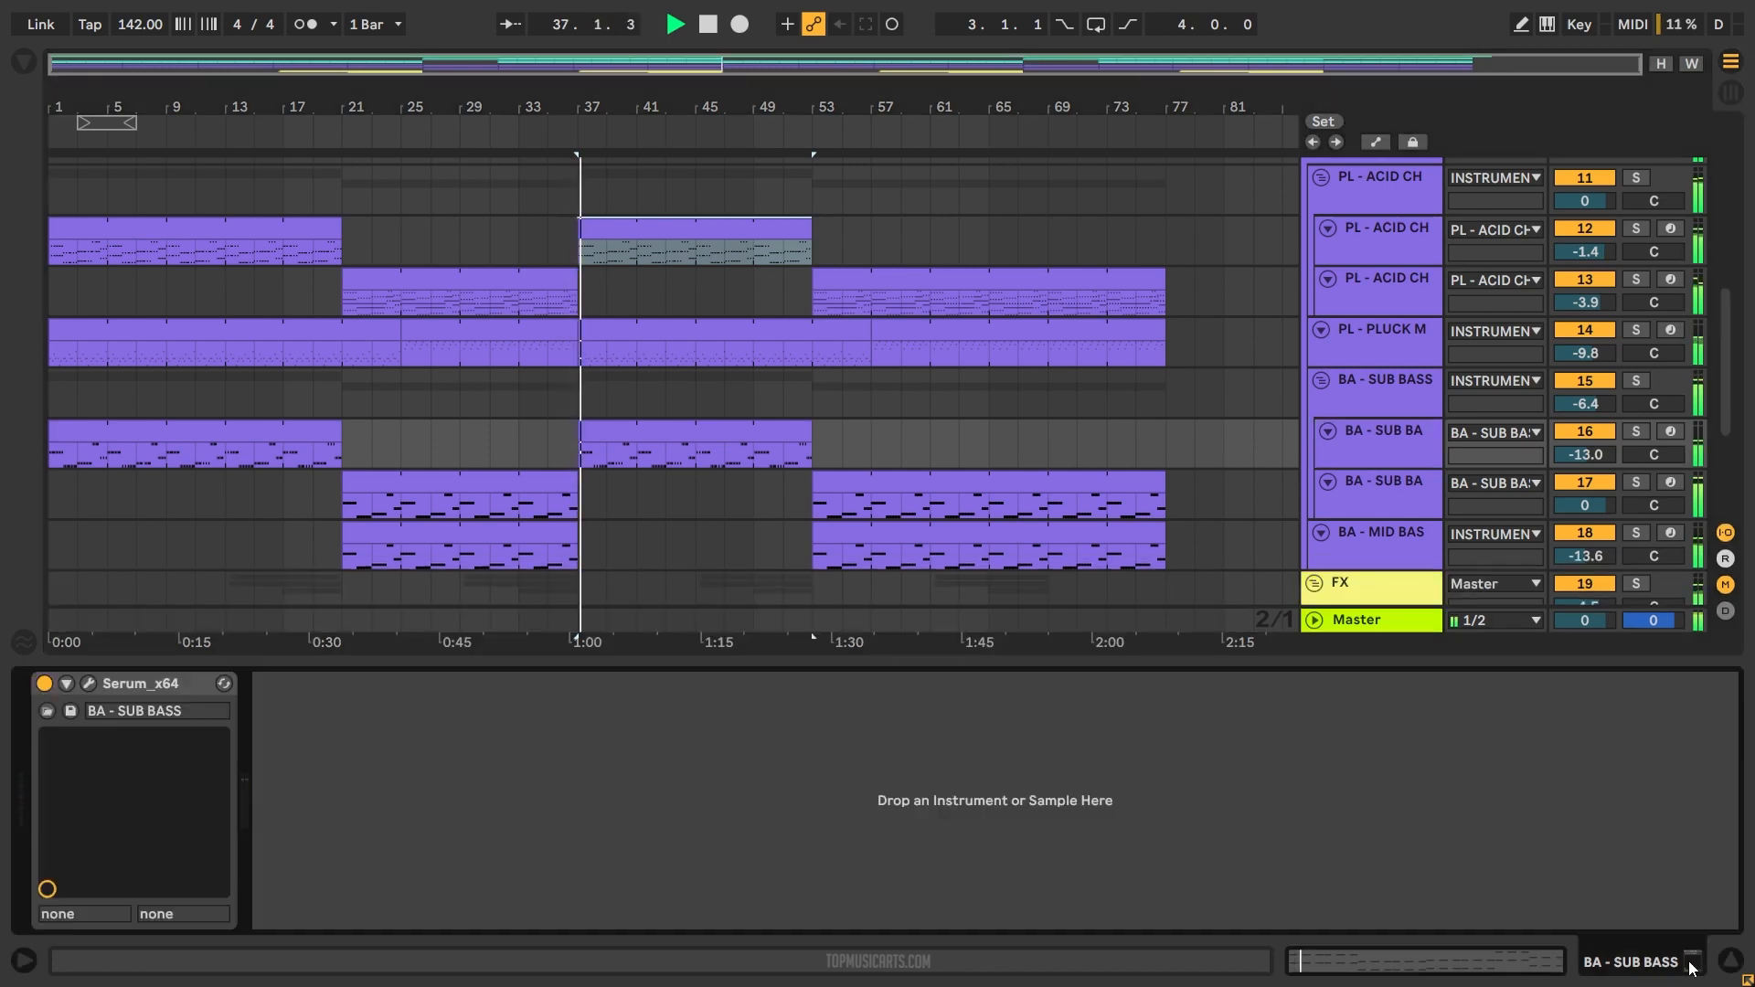
# Show the PL - ACID CHORDS device chain and inspect Kickstart 2 (82% mix, quarter-note rate), then close it
pyautogui.click(66, 683)
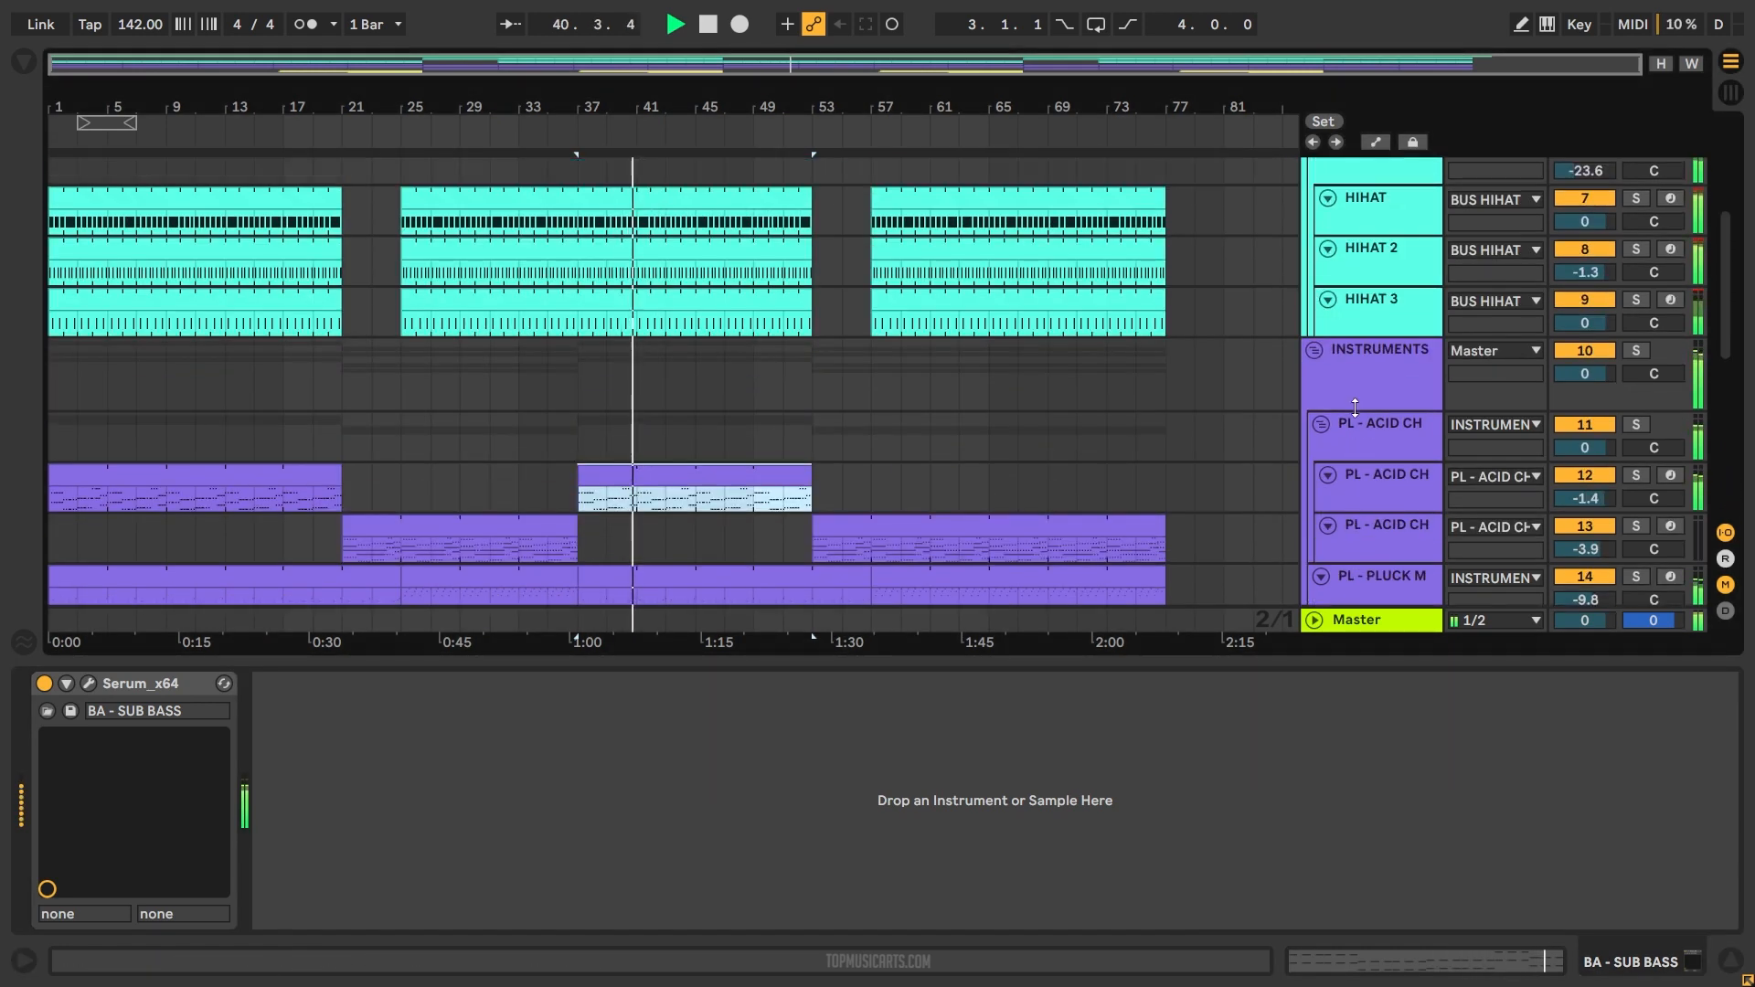
pyautogui.click(1379, 422)
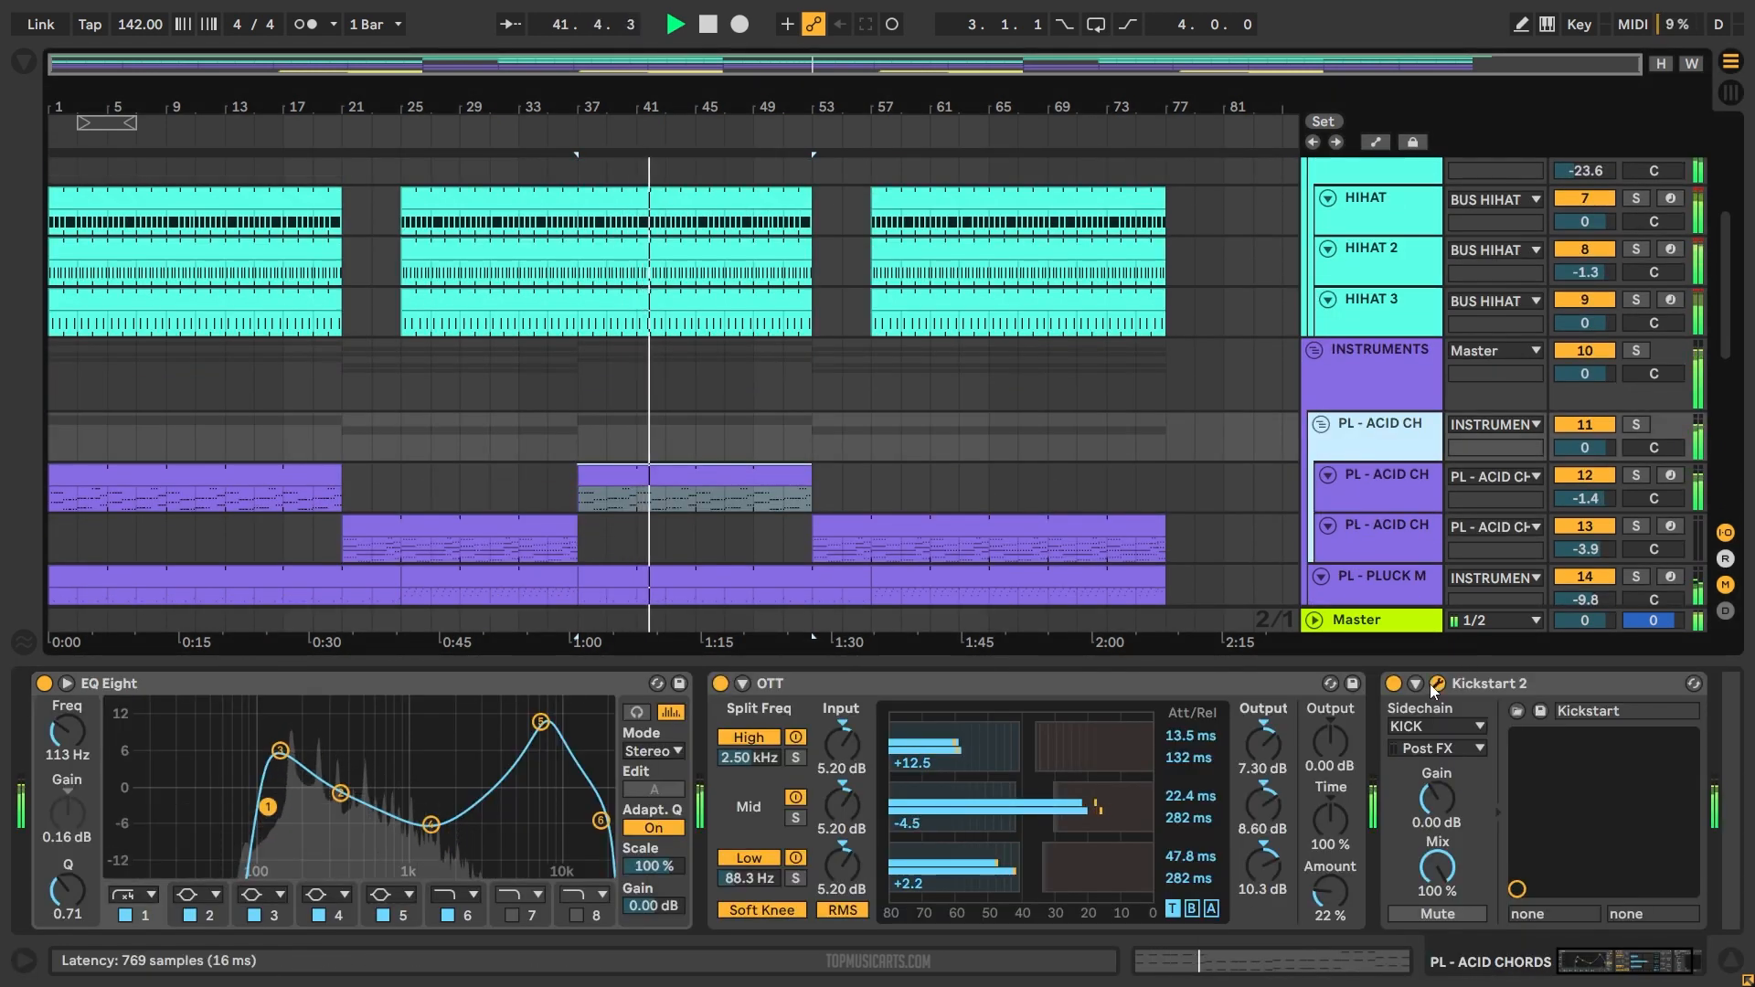
pyautogui.click(1433, 683)
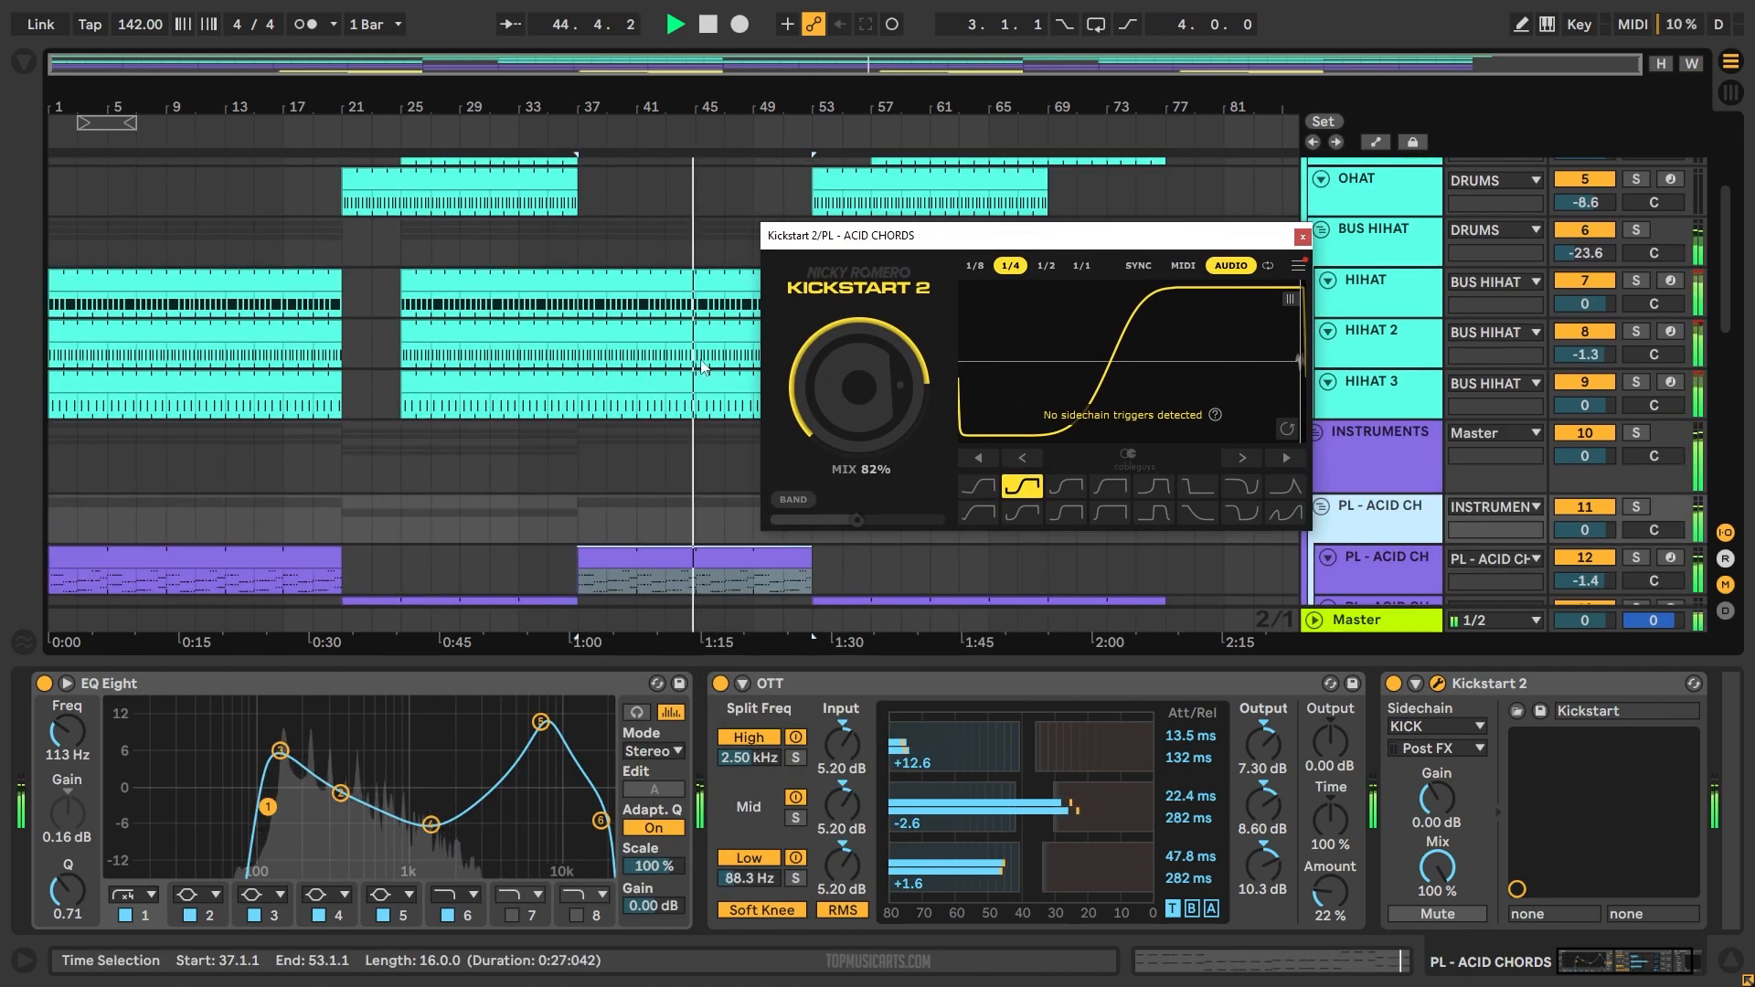
pyautogui.click(1300, 236)
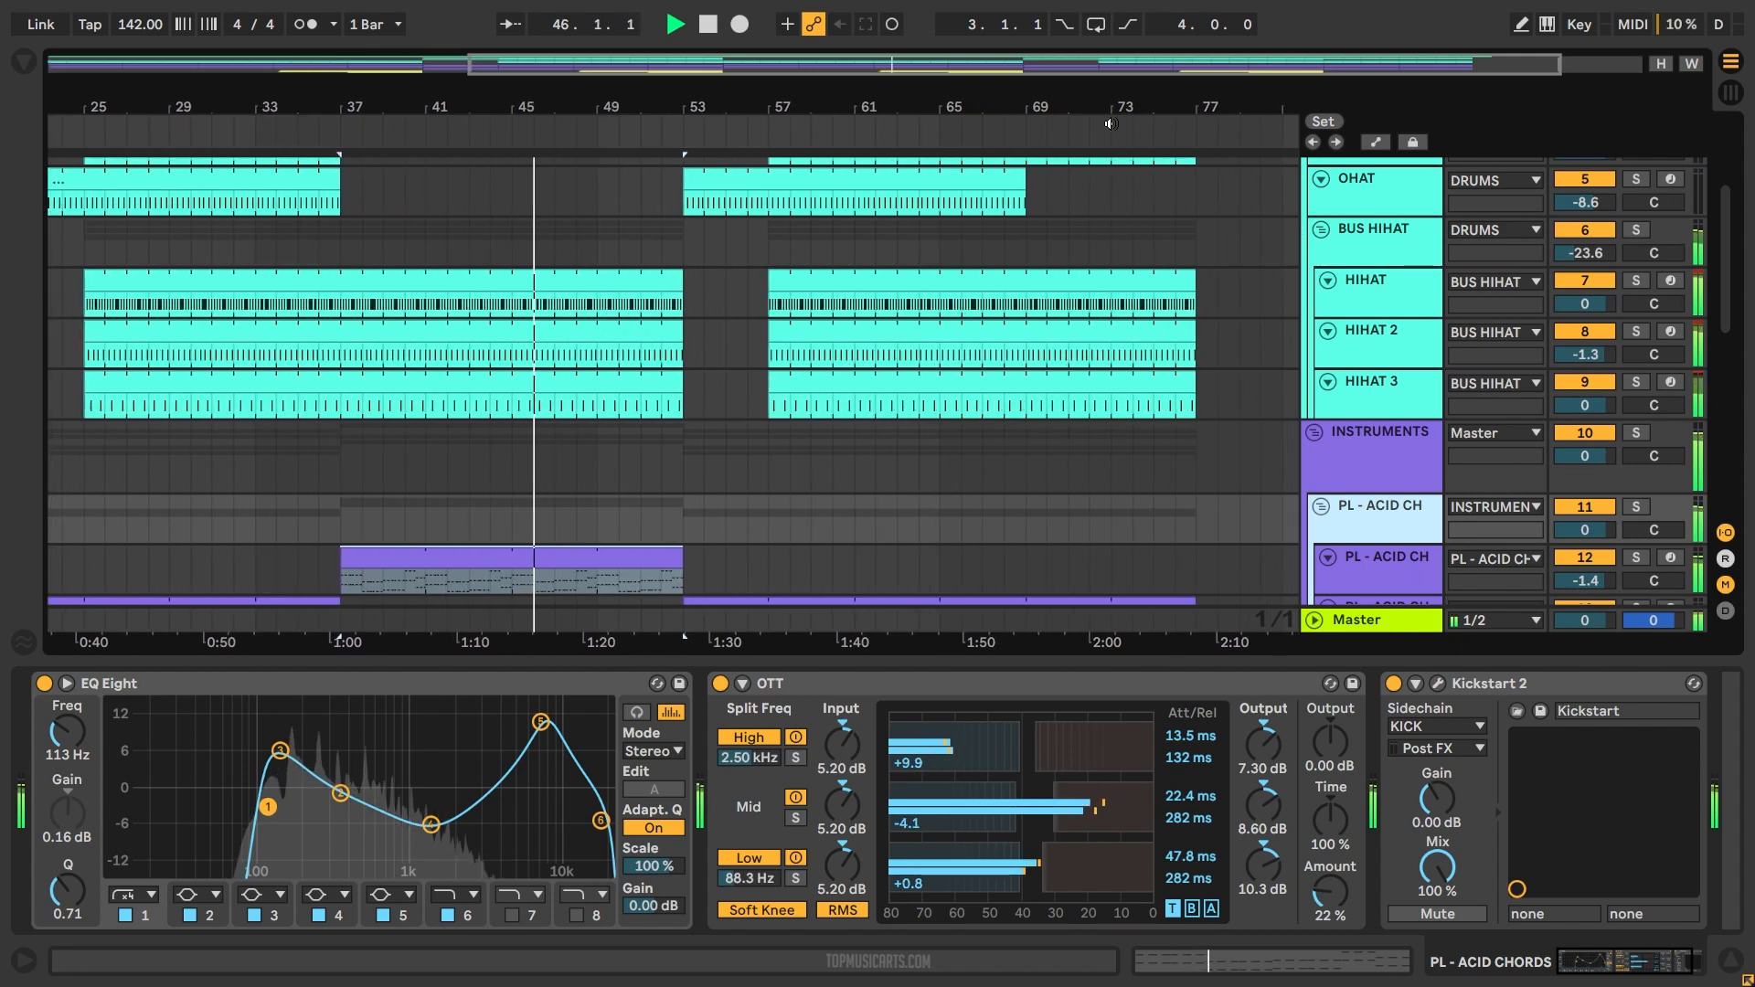